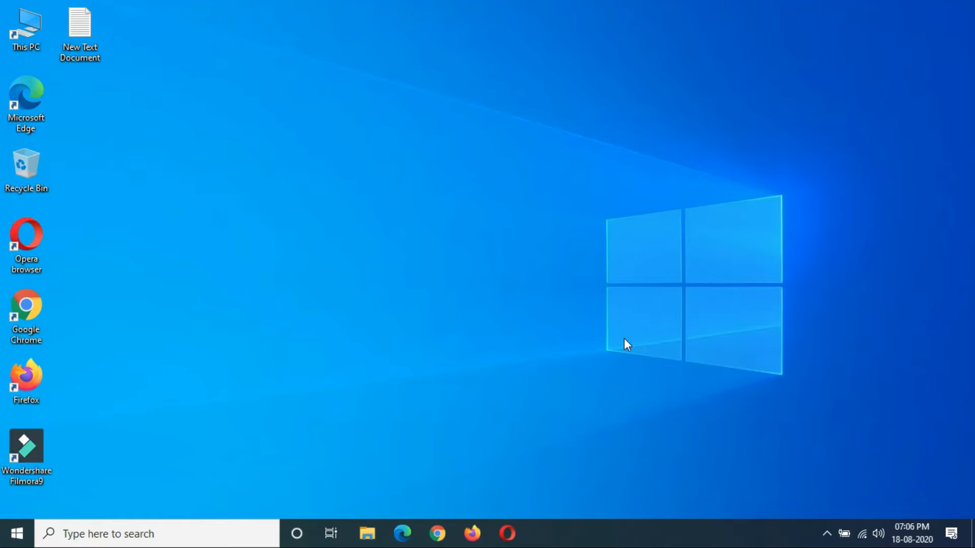
{"action": "mouse_move", "coordinate": [880, 291]}
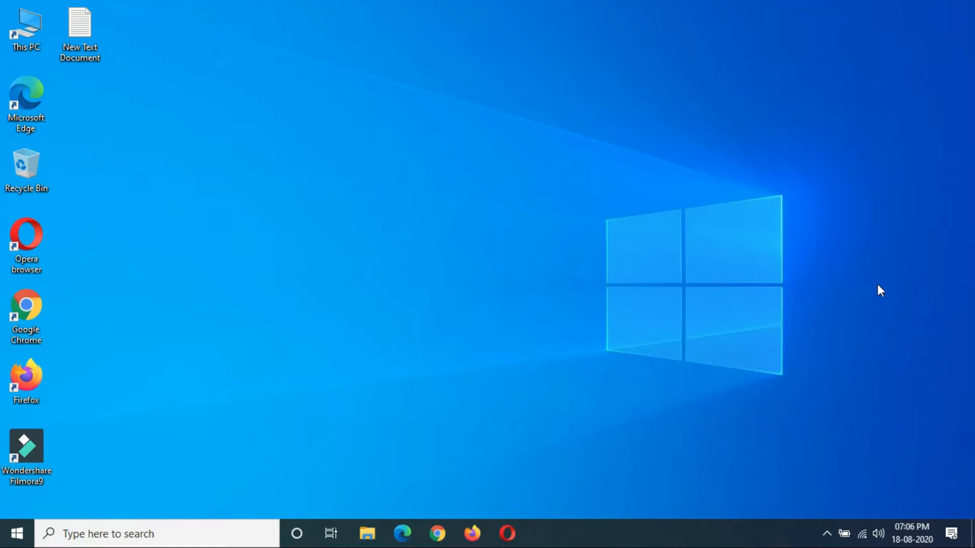
{"action": "mouse_move", "coordinate": [861, 518]}
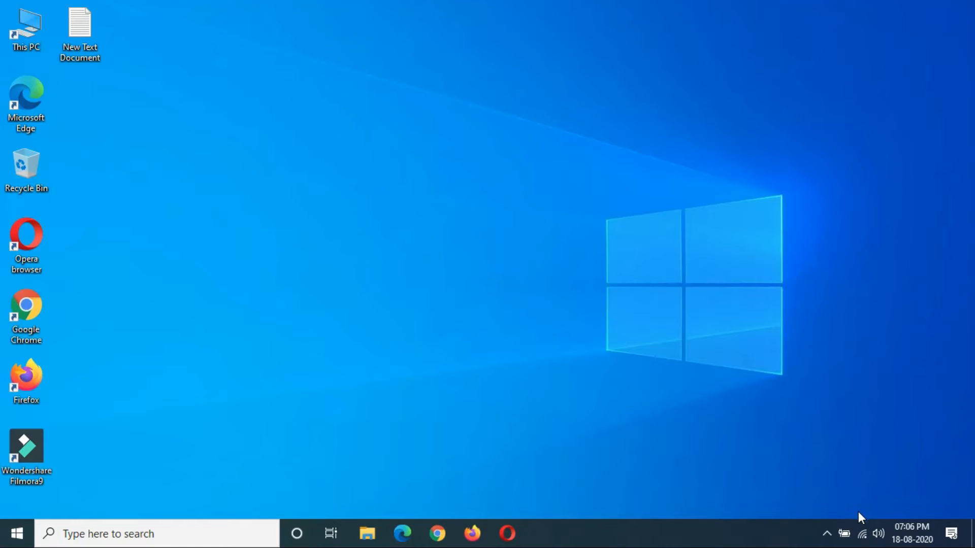
{"action": "mouse_move", "coordinate": [864, 529]}
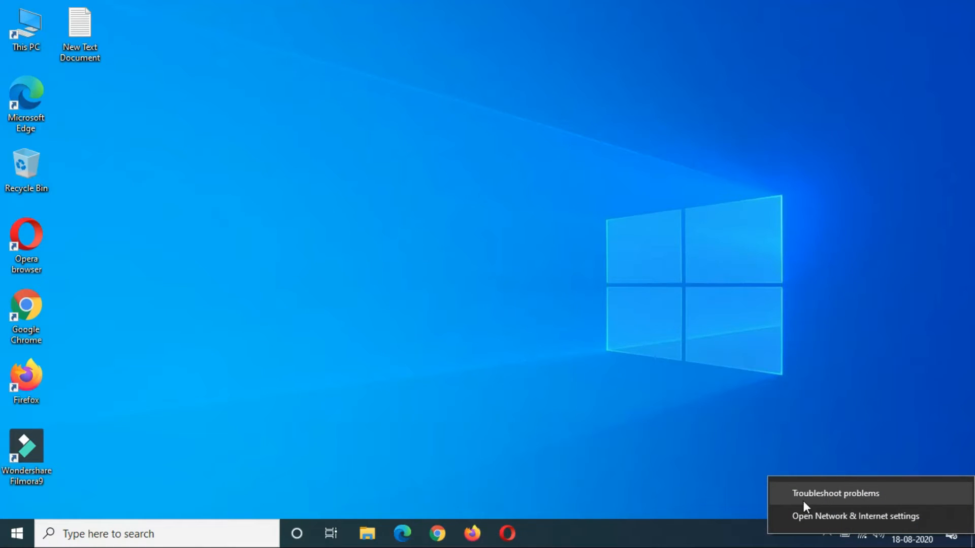
{"action": "mouse_move", "coordinate": [850, 502]}
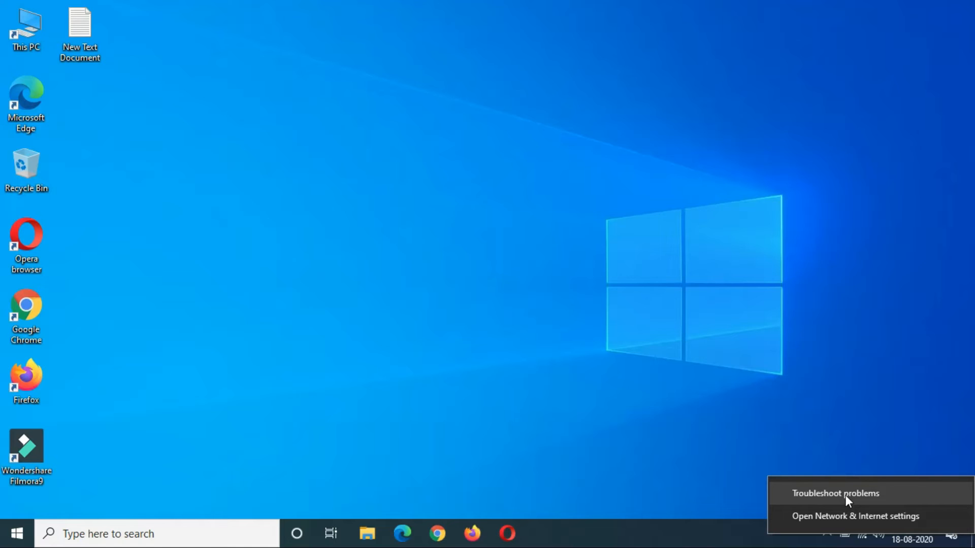
- Run Windows Network Diagnostics from the network icon's Troubleshoot problems option
{"action": "left_click", "coordinate": [836, 493]}
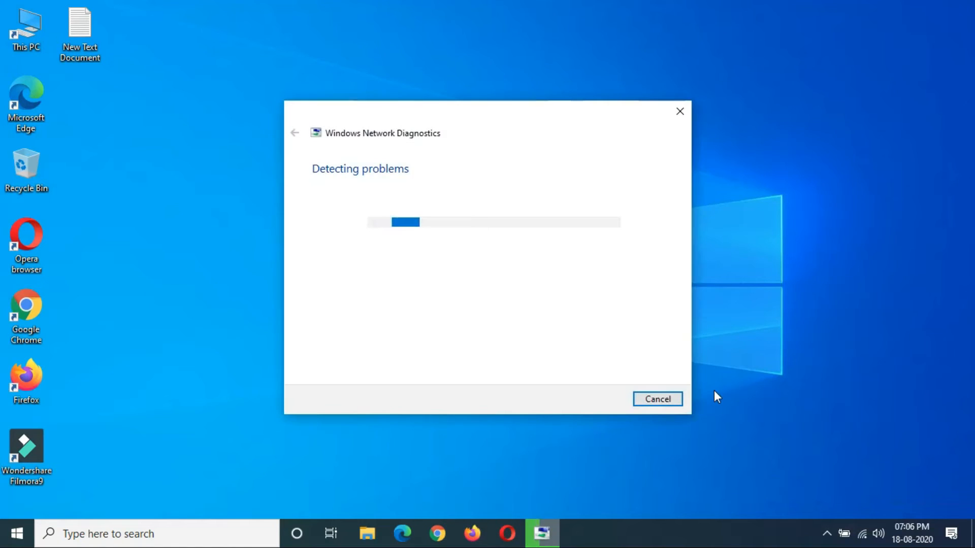
{"action": "mouse_move", "coordinate": [398, 194]}
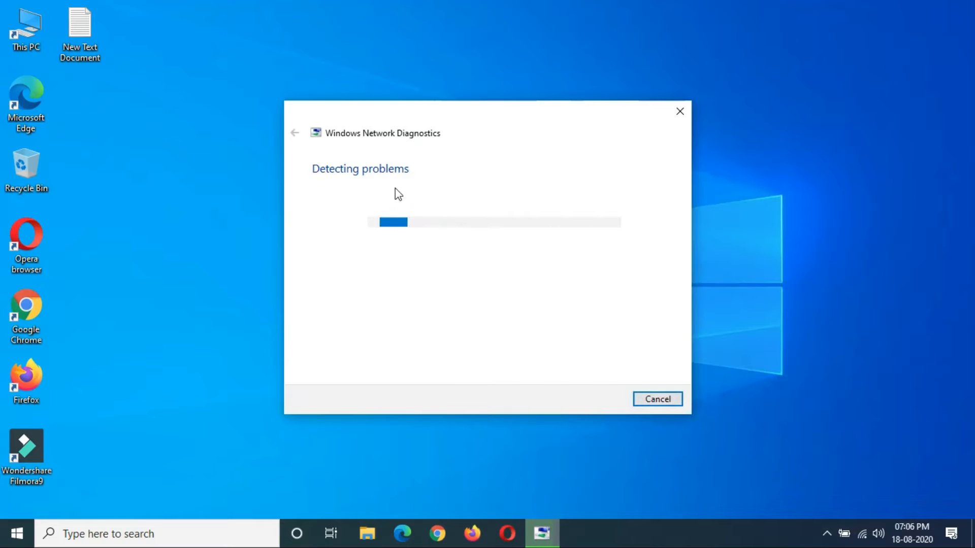
{"action": "mouse_move", "coordinate": [400, 153]}
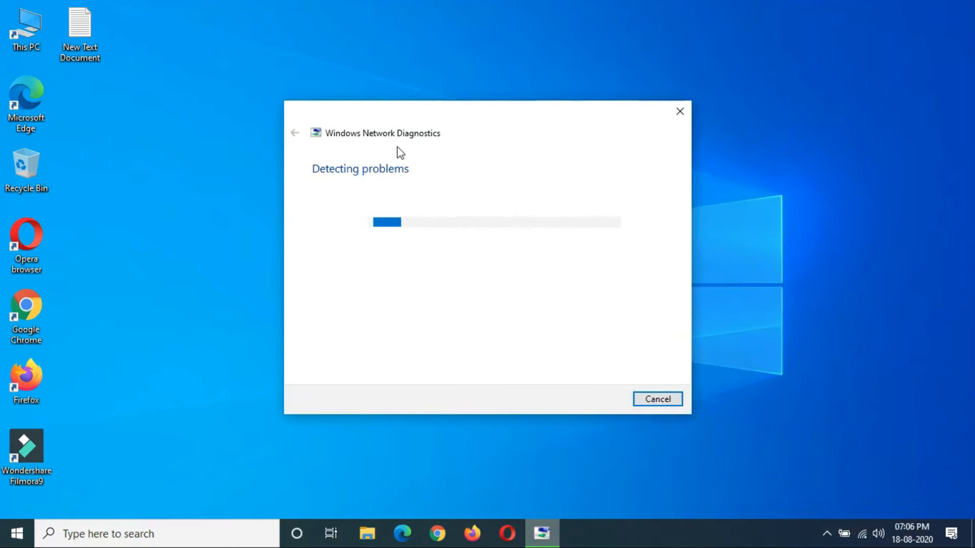
{"action": "mouse_move", "coordinate": [484, 162]}
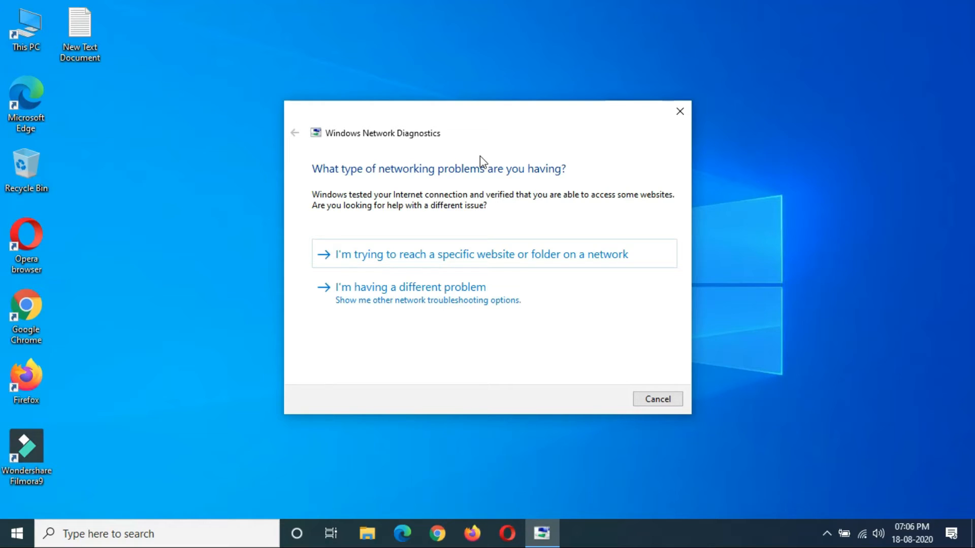
{"action": "mouse_move", "coordinate": [241, 183]}
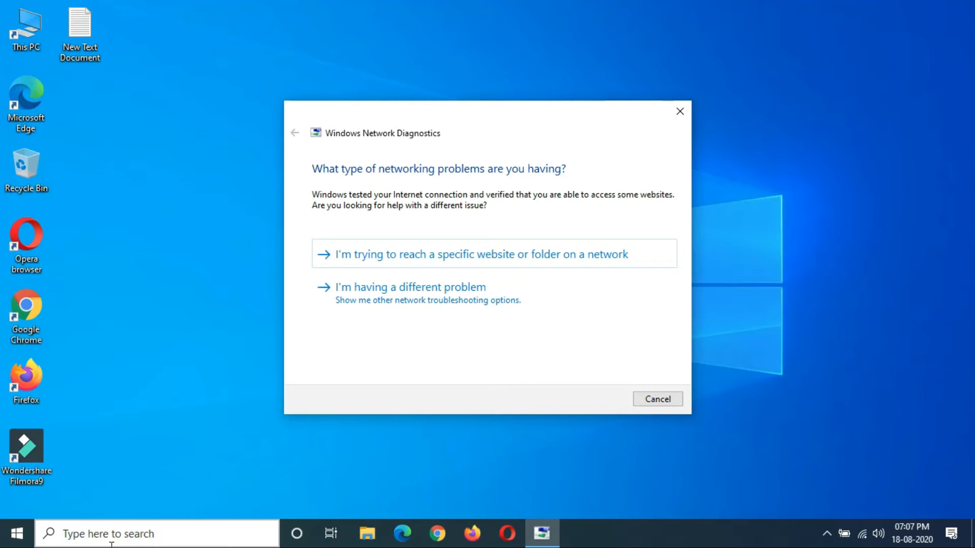
- Search for and launch Control Panel, then open its Troubleshooting page
{"action": "type", "text": "control panel"}
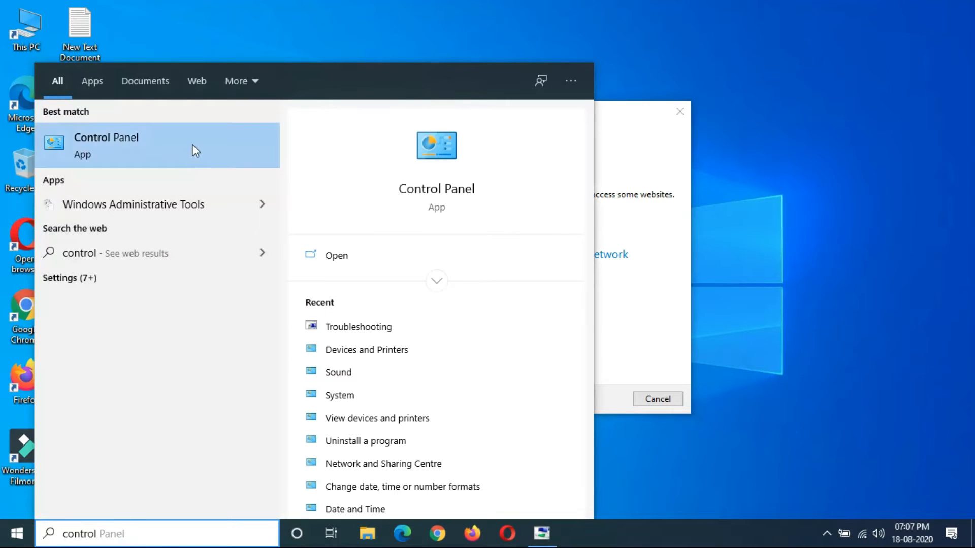
{"action": "left_click", "coordinate": [106, 138]}
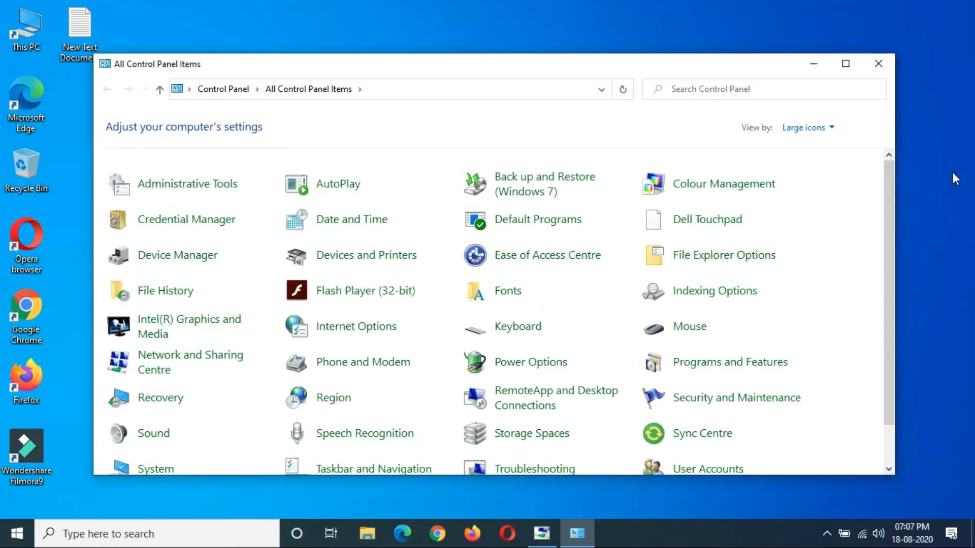
{"action": "mouse_move", "coordinate": [806, 127]}
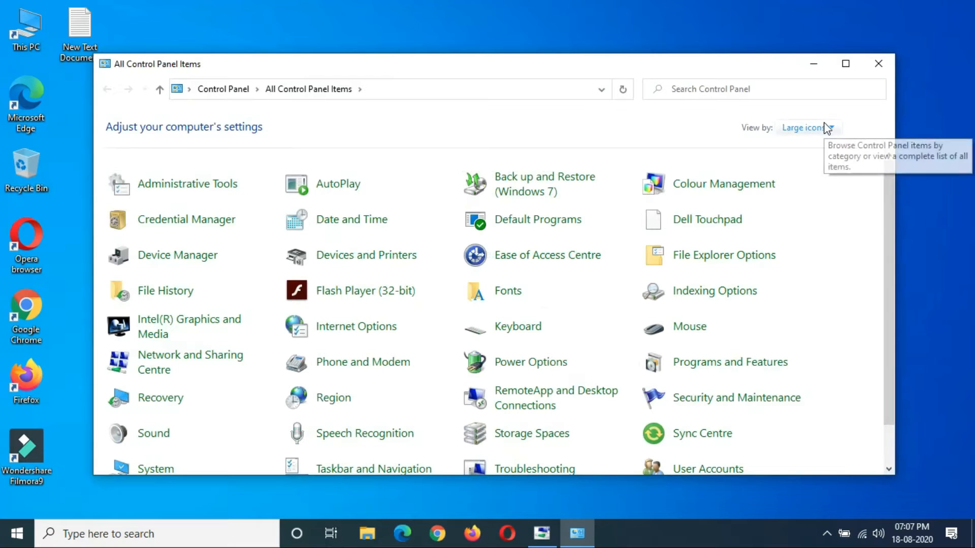
{"action": "left_click", "coordinate": [831, 127]}
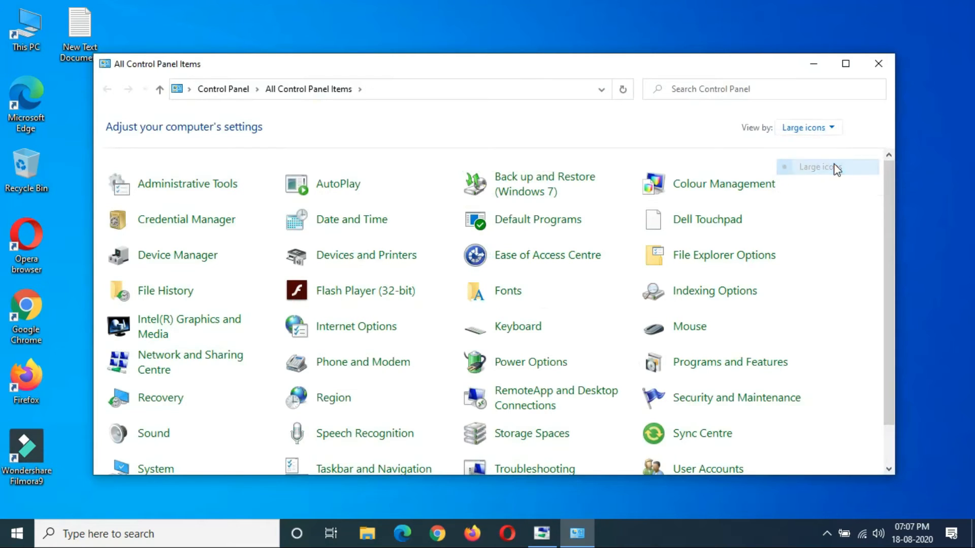
{"action": "scroll", "scroll_direction": "down", "scroll_amount": 3}
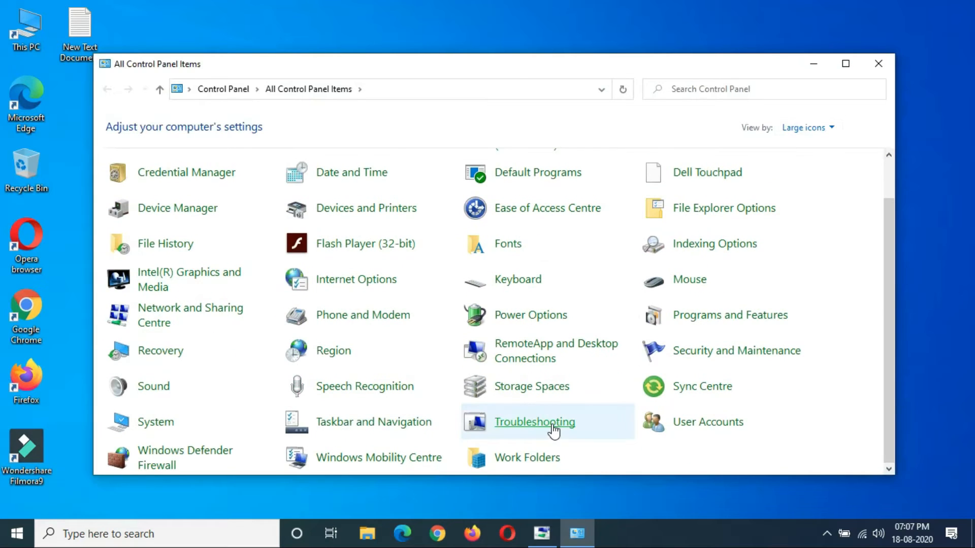
{"action": "left_click", "coordinate": [534, 422]}
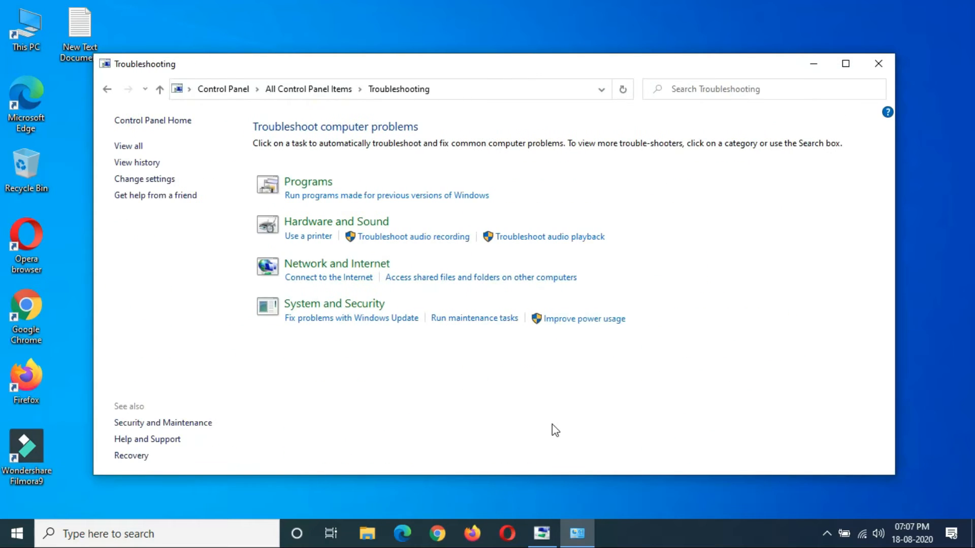
{"action": "mouse_move", "coordinate": [342, 202]}
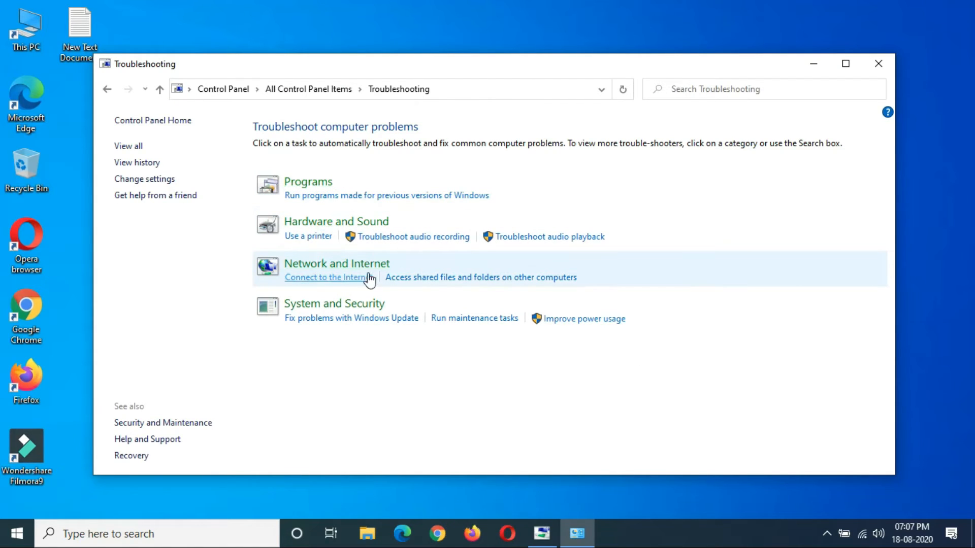
{"action": "mouse_move", "coordinate": [437, 308]}
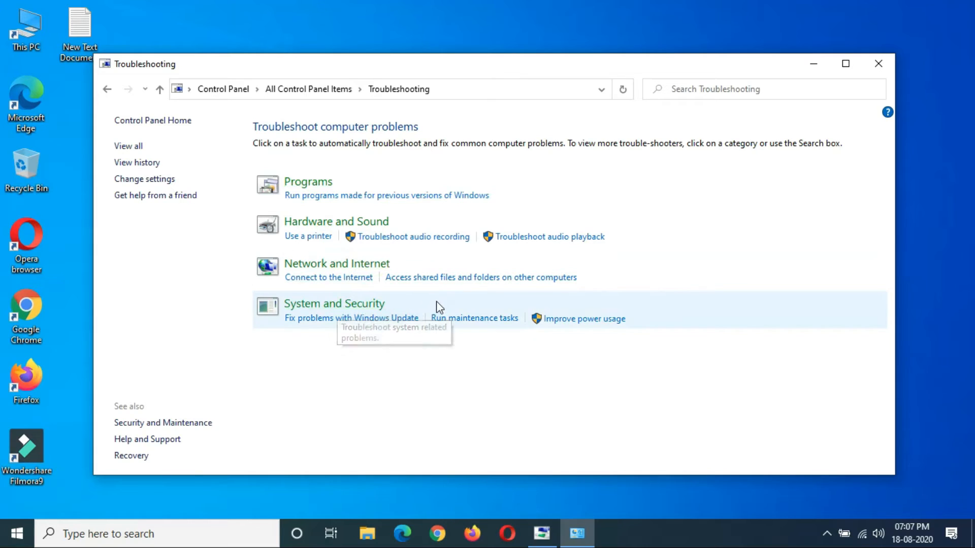
{"action": "mouse_move", "coordinate": [380, 347]}
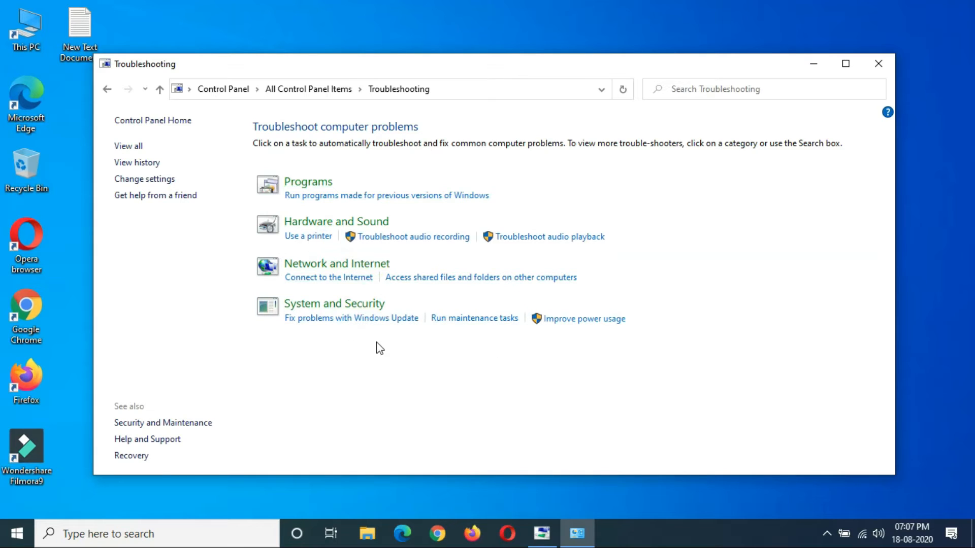
{"action": "mouse_move", "coordinate": [372, 278]}
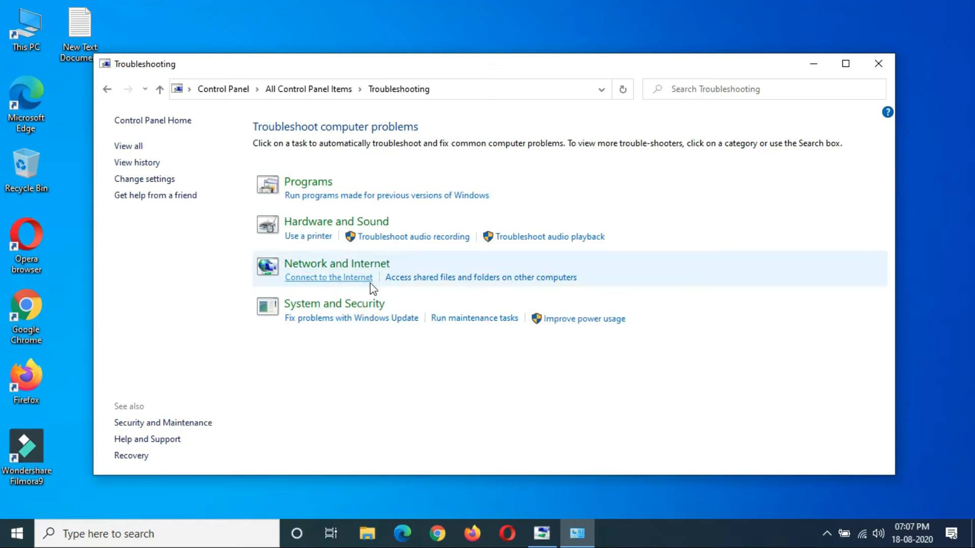
- Open the Hardware and Sound category of troubleshooters
{"action": "left_click", "coordinate": [336, 222]}
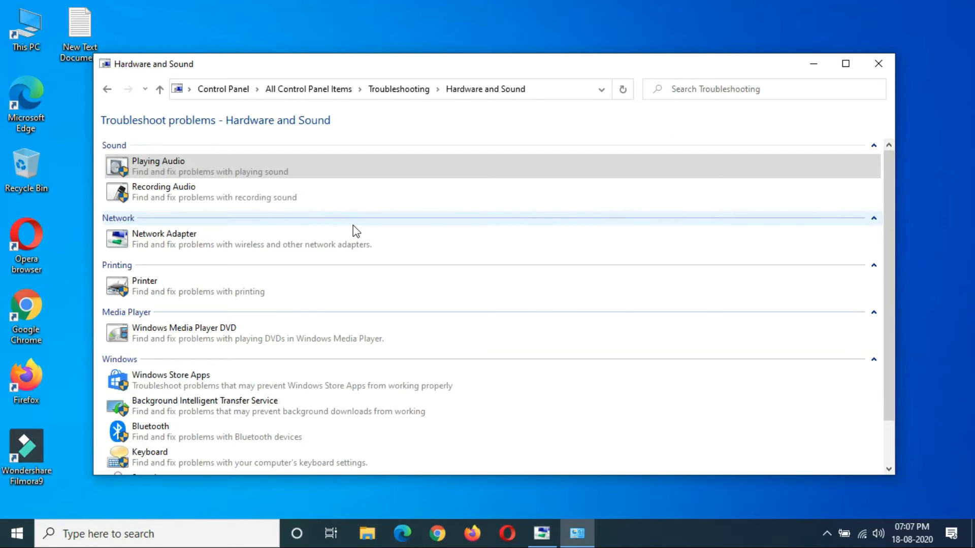
{"action": "mouse_move", "coordinate": [158, 166]}
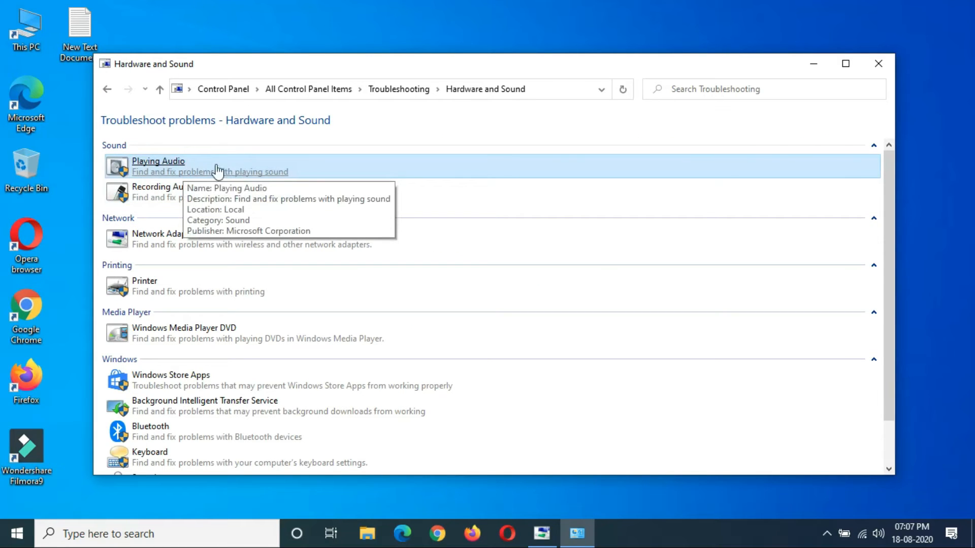
{"action": "mouse_move", "coordinate": [180, 169]}
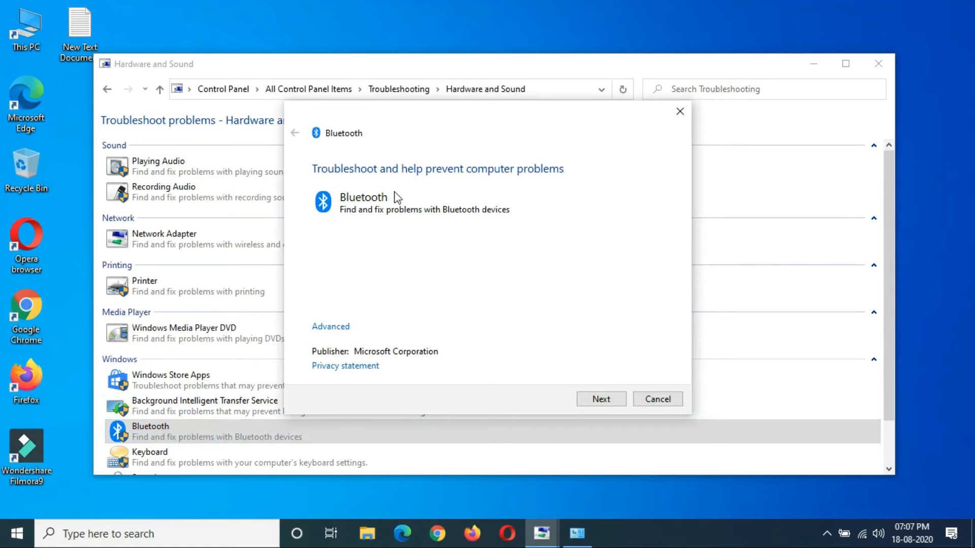
{"action": "mouse_move", "coordinate": [562, 194]}
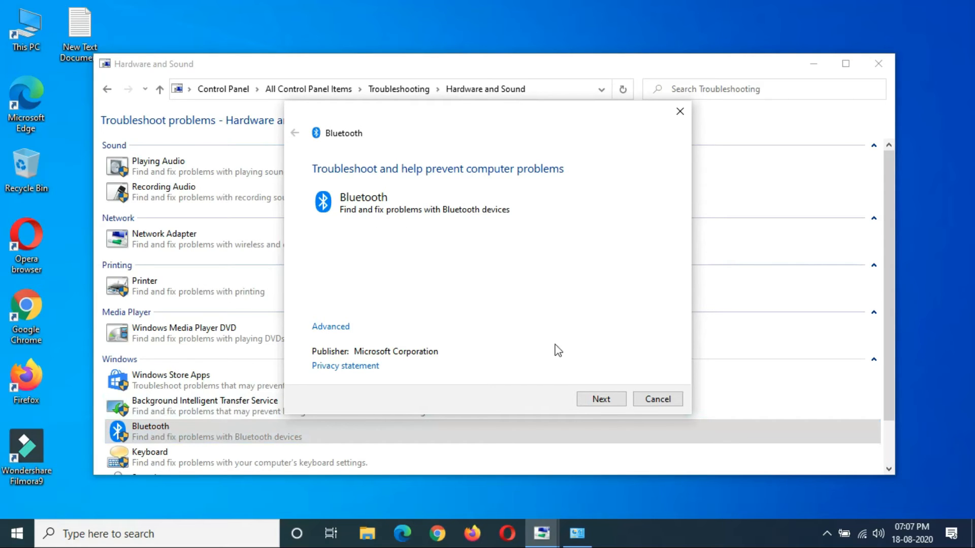
{"action": "mouse_move", "coordinate": [545, 230]}
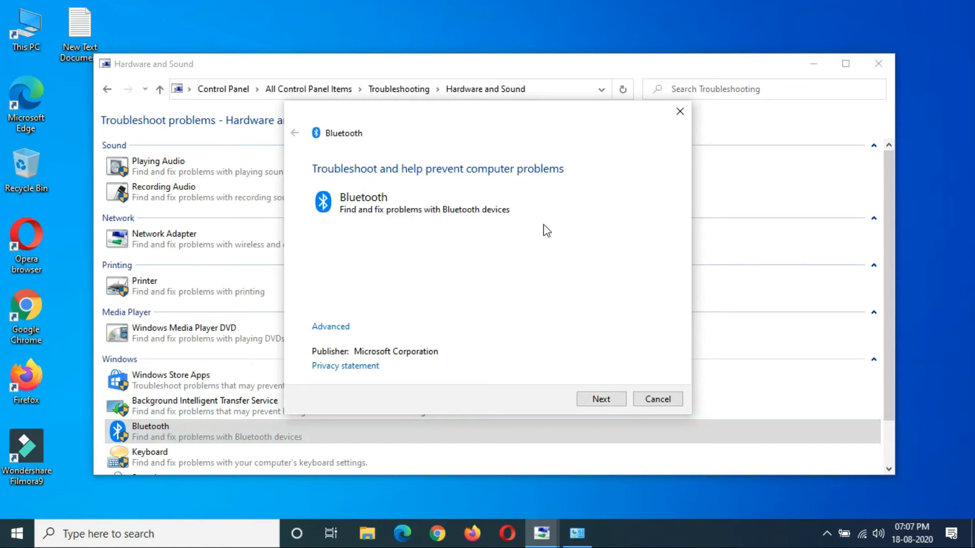
{"action": "mouse_move", "coordinate": [600, 399]}
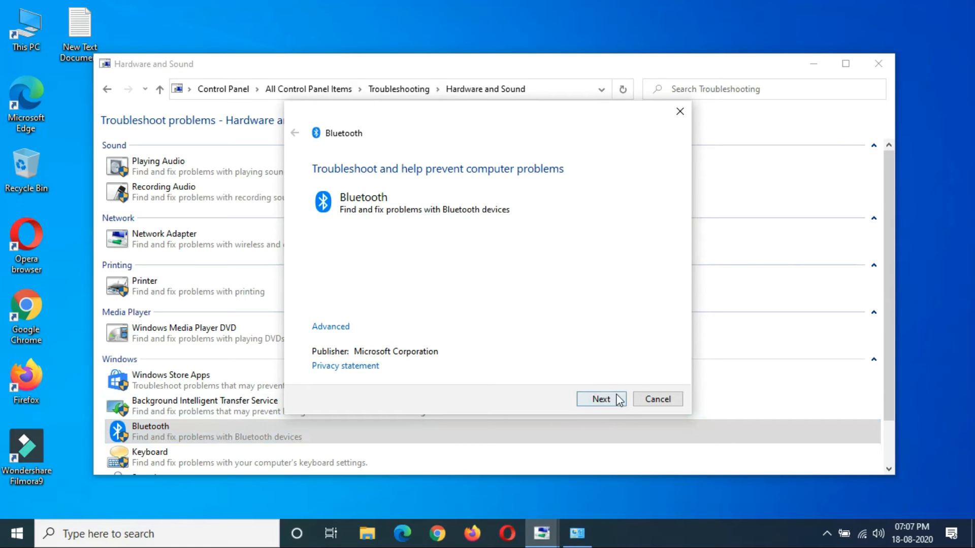
- Run the Bluetooth scan, then run Playing Audio on the default Speakers
{"action": "left_click", "coordinate": [679, 111]}
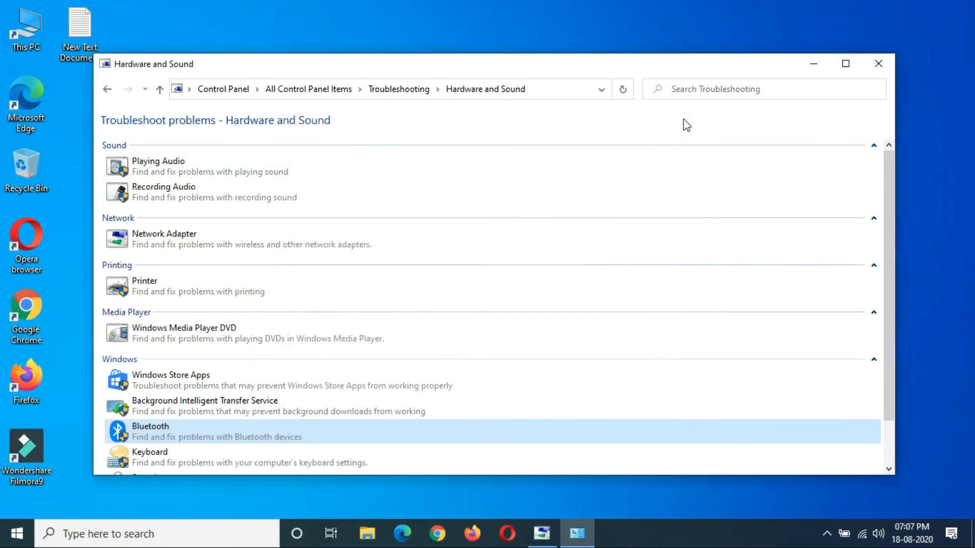
{"action": "mouse_move", "coordinate": [183, 166]}
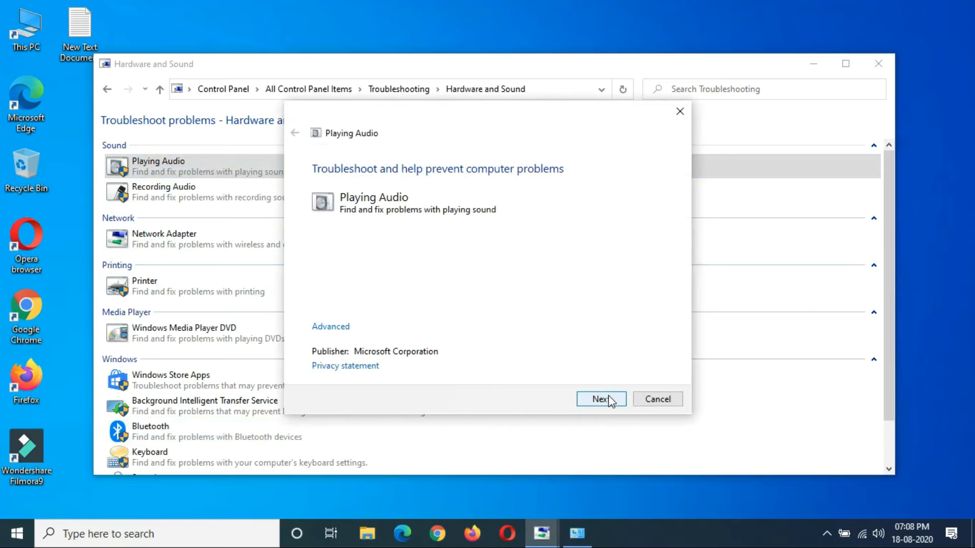
{"action": "left_click", "coordinate": [601, 398]}
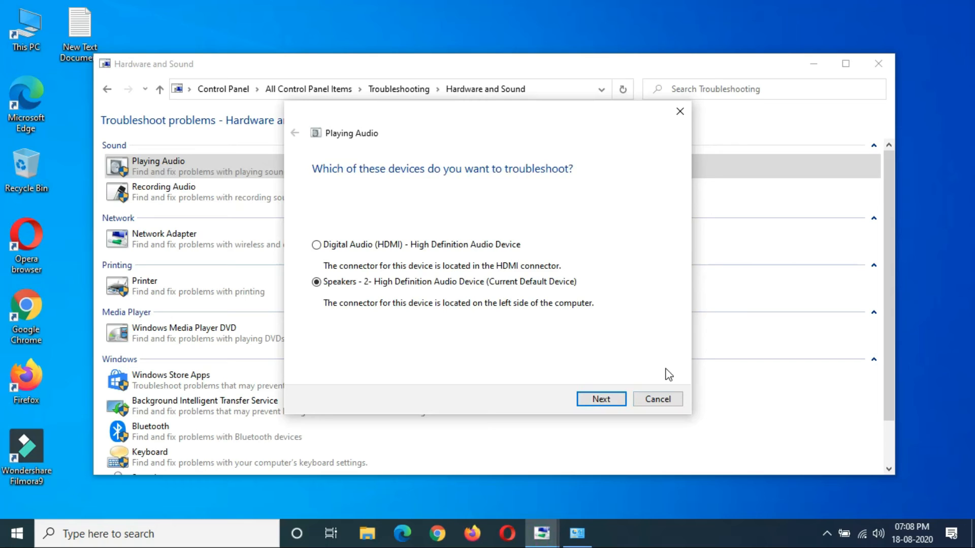
{"action": "mouse_move", "coordinate": [504, 328]}
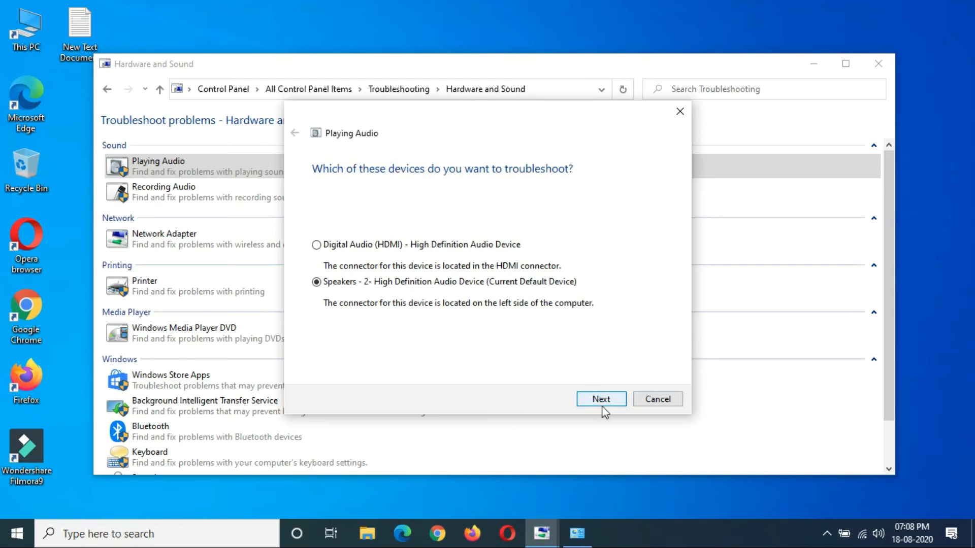
{"action": "left_click", "coordinate": [601, 399]}
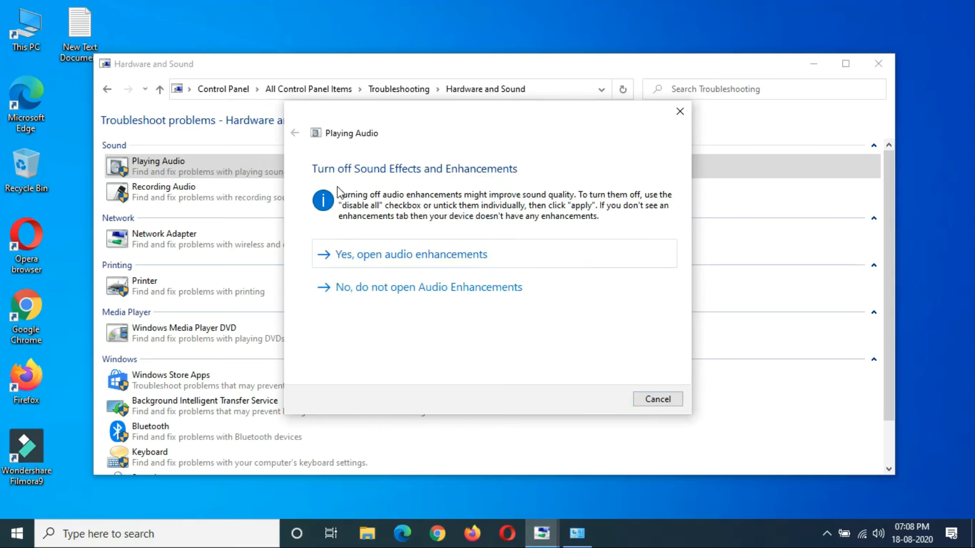
{"action": "mouse_move", "coordinate": [701, 97]}
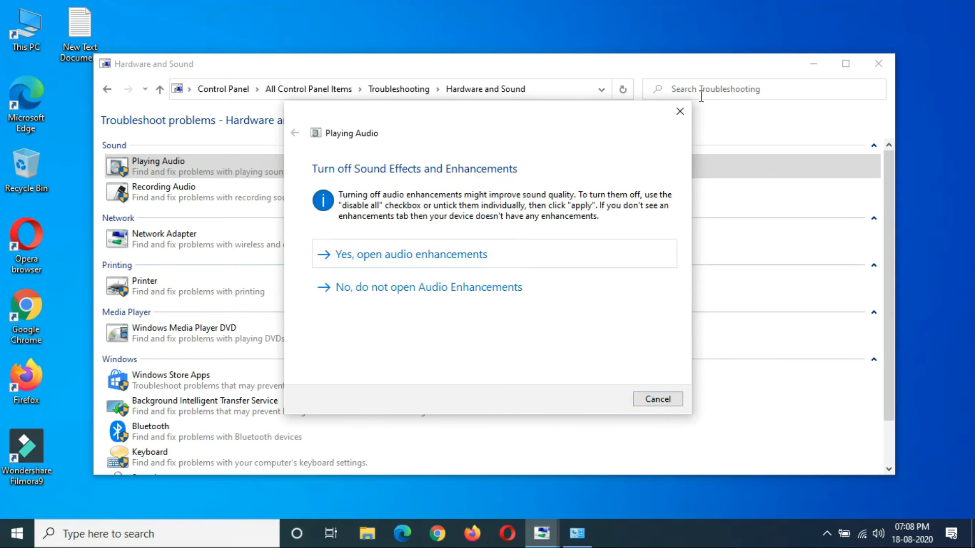
- Cancel the Playing Audio troubleshooter and scroll to Speech and Video Playback entries
{"action": "left_click", "coordinate": [656, 398]}
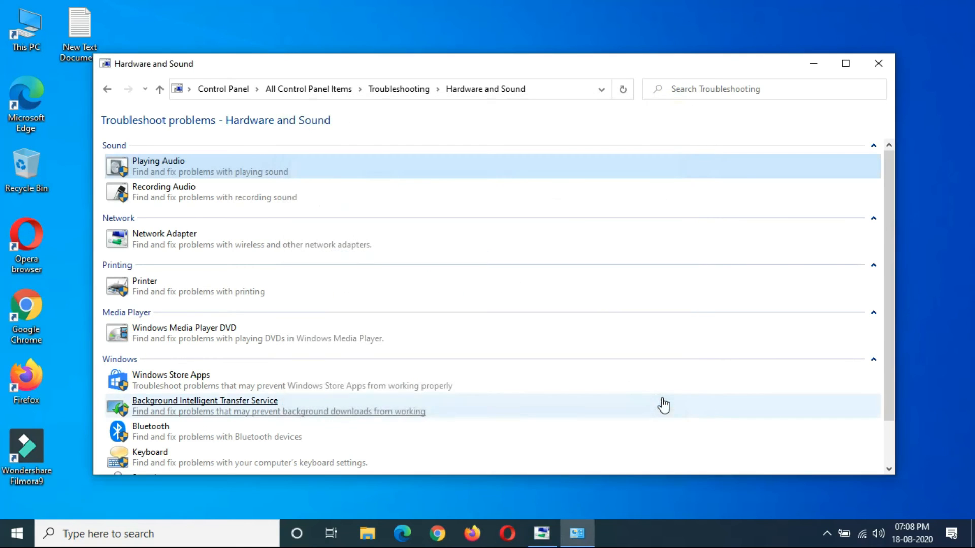
{"action": "mouse_move", "coordinate": [895, 184]}
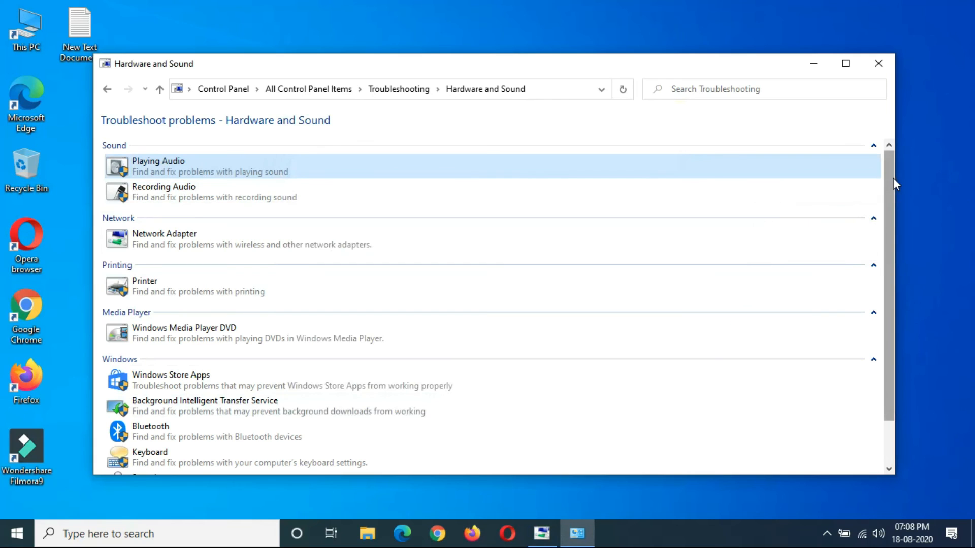
{"action": "scroll", "scroll_direction": "down", "scroll_amount": 3}
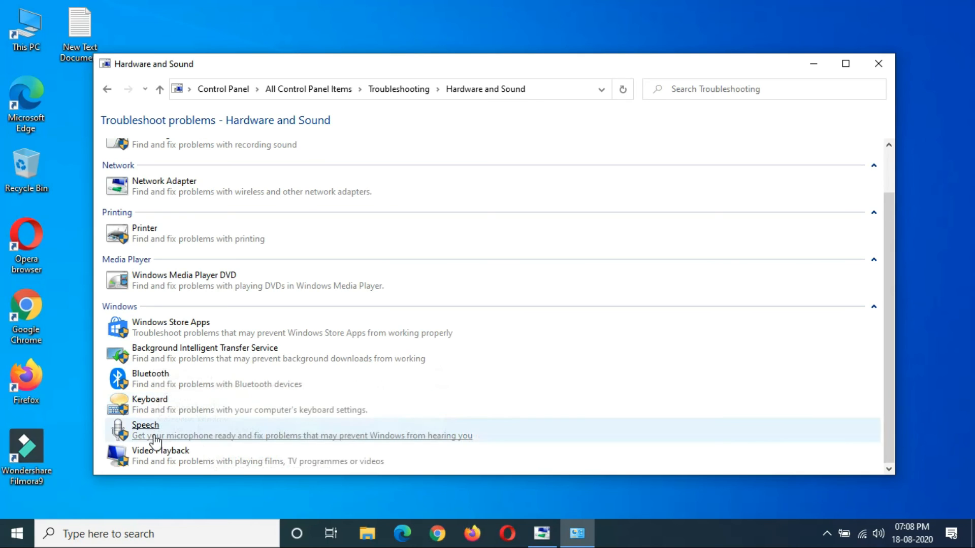
{"action": "mouse_move", "coordinate": [161, 454]}
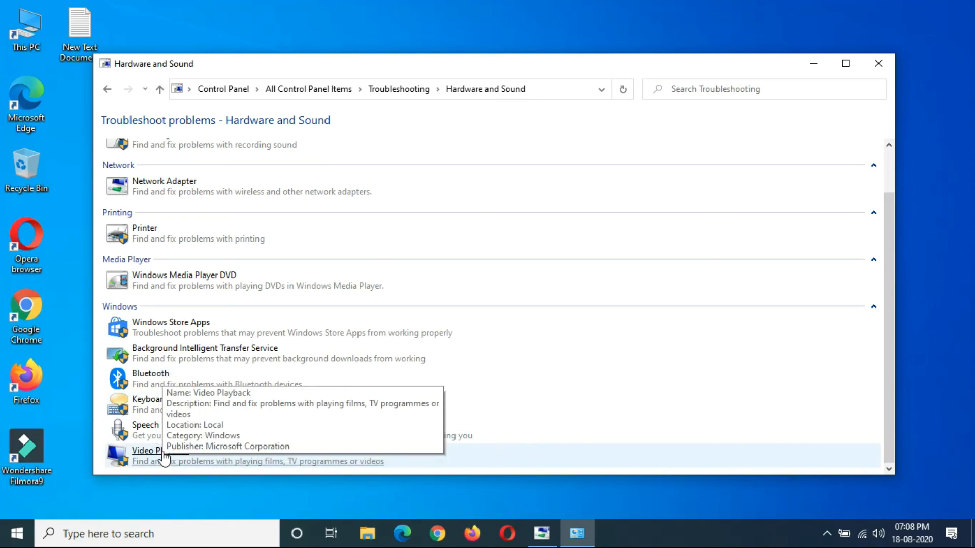